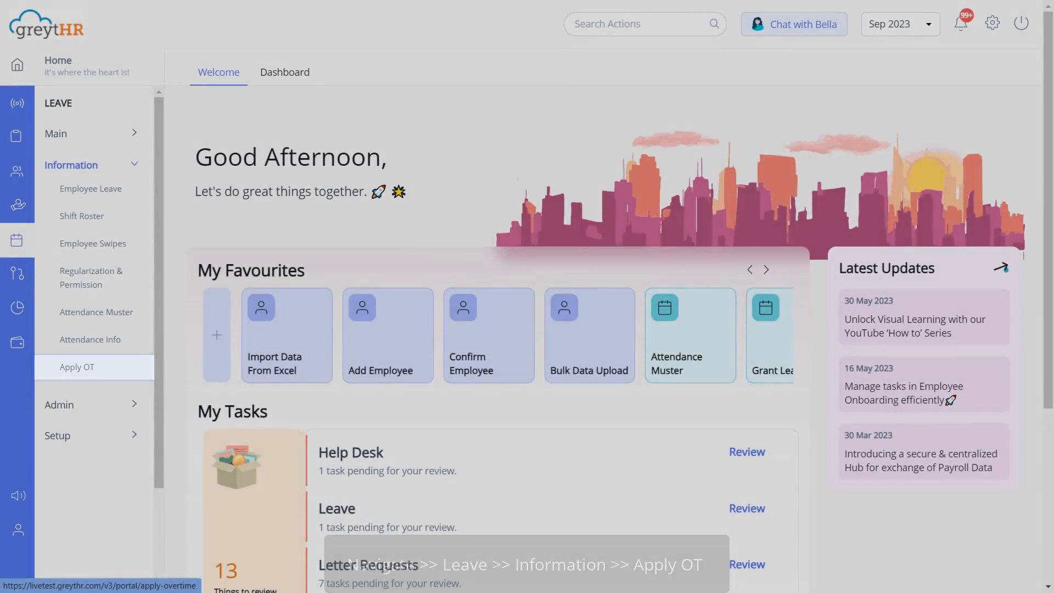
Show the Eligible OT list on the Apply OT page, listing one employee with two records.
click(77, 367)
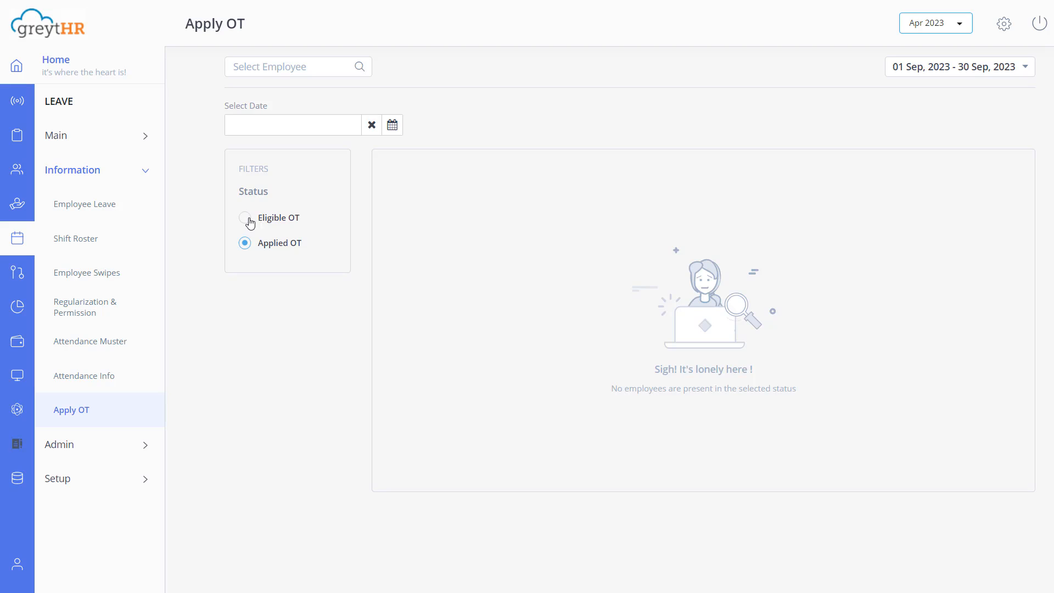
click(245, 217)
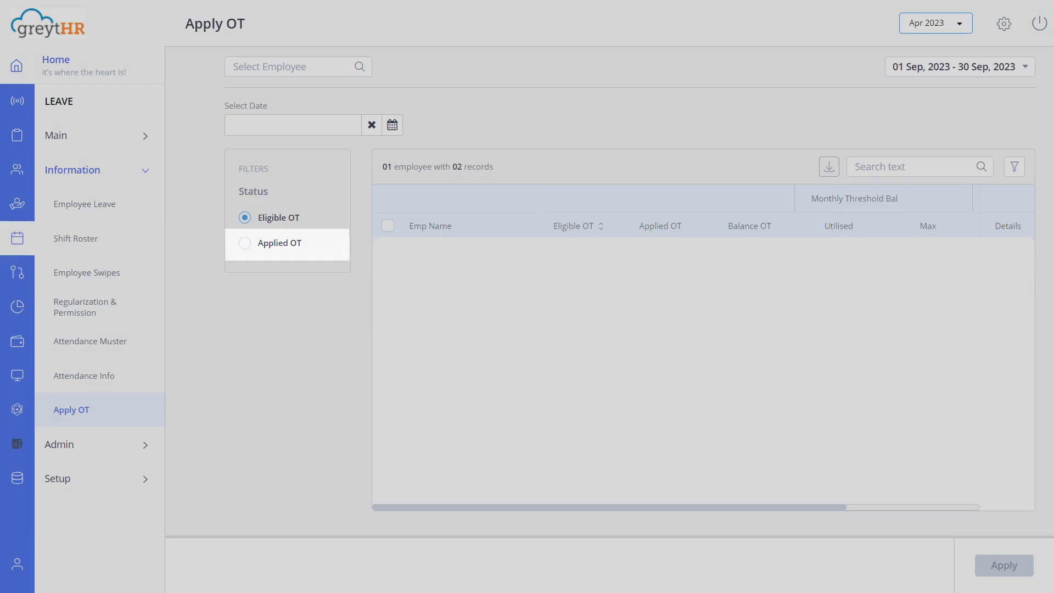
click(271, 217)
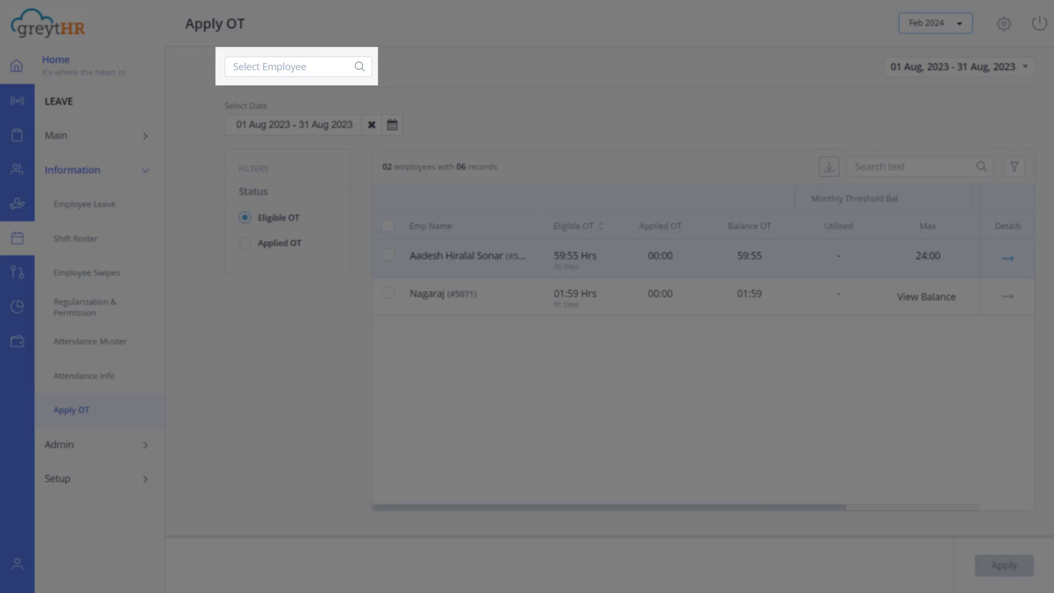
click(388, 255)
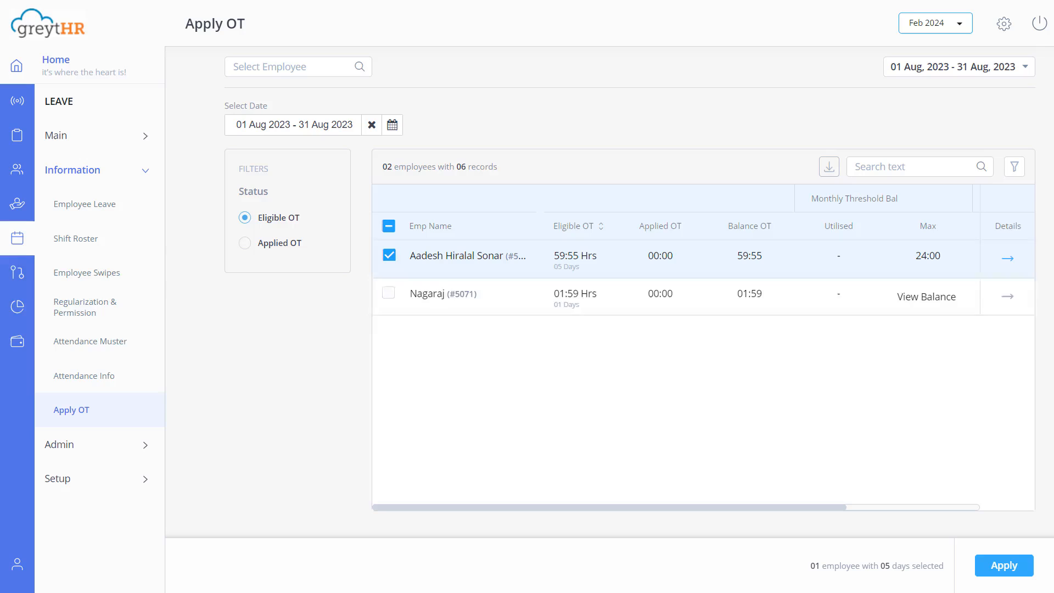
click(1004, 564)
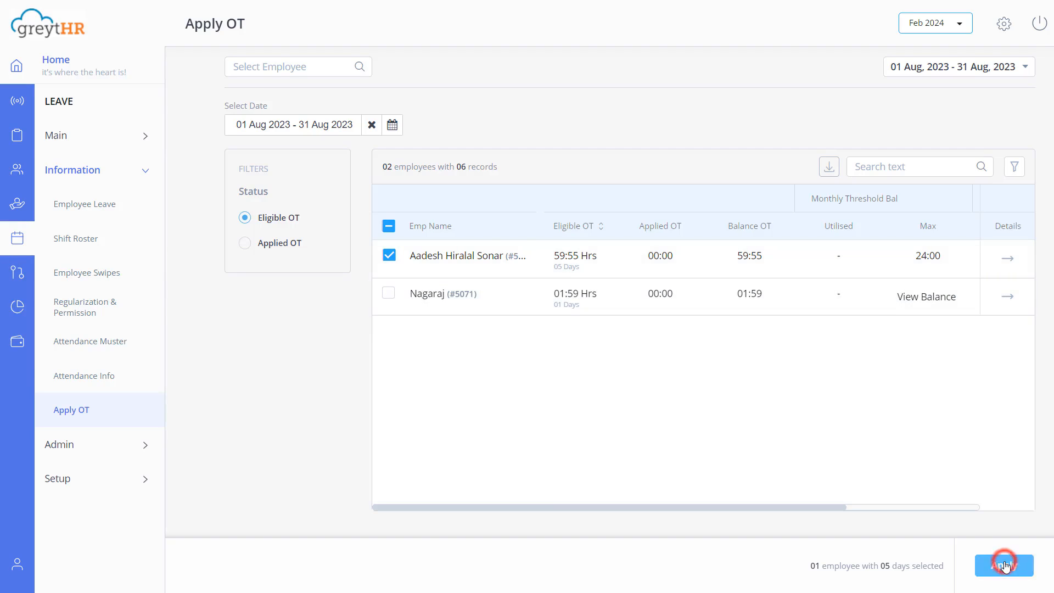
click(1003, 564)
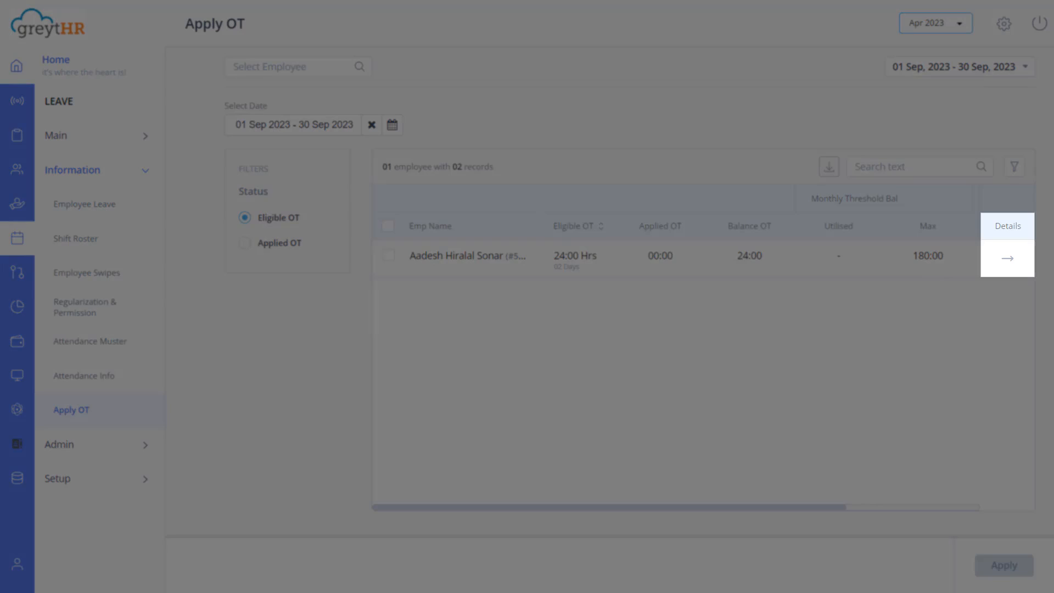
click(1007, 257)
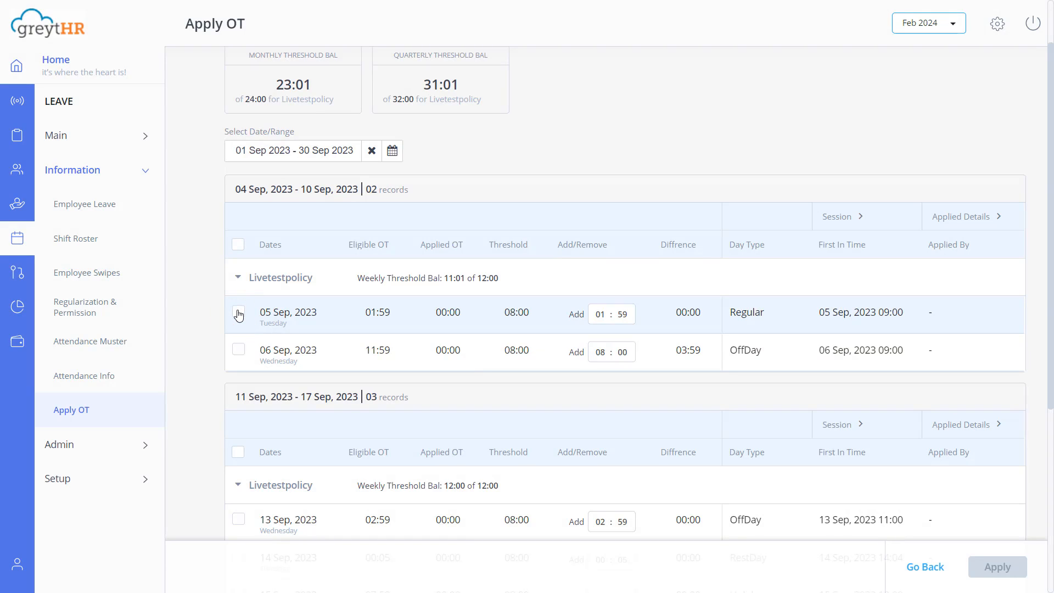
click(998, 567)
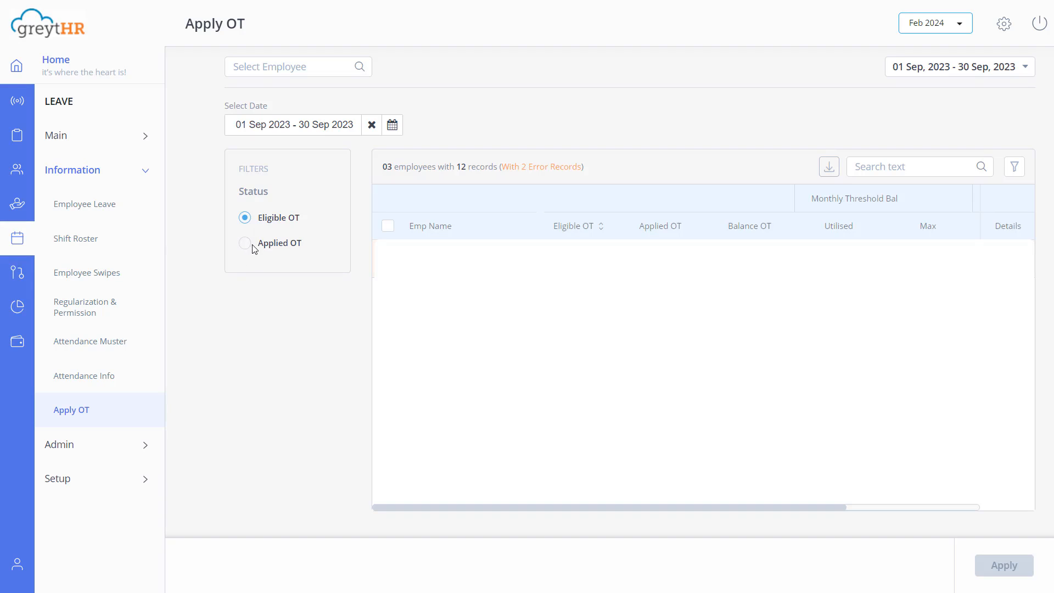
click(246, 243)
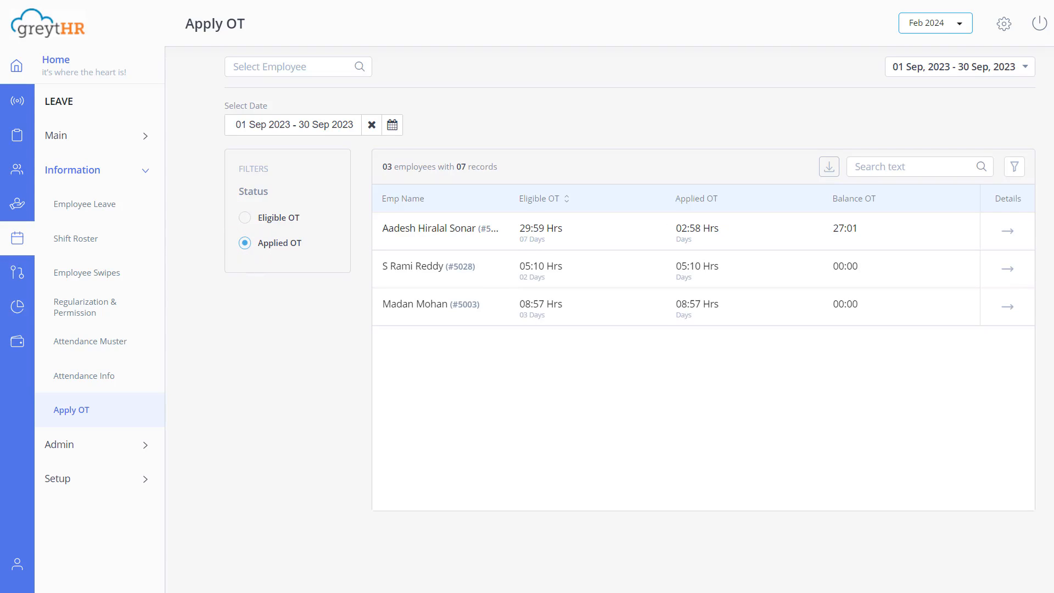